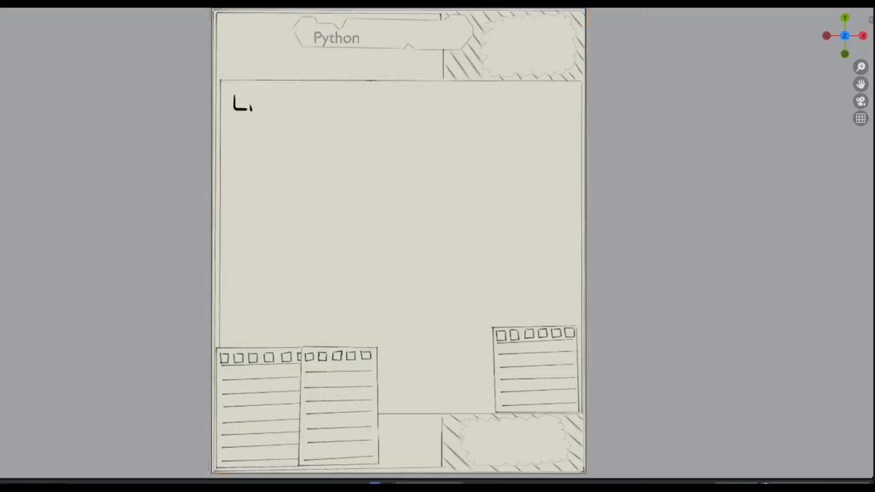
# - Handwrite Library → Module → variables, functions, classes with a brace, then underline Library and note pip
pyautogui.write('Library')
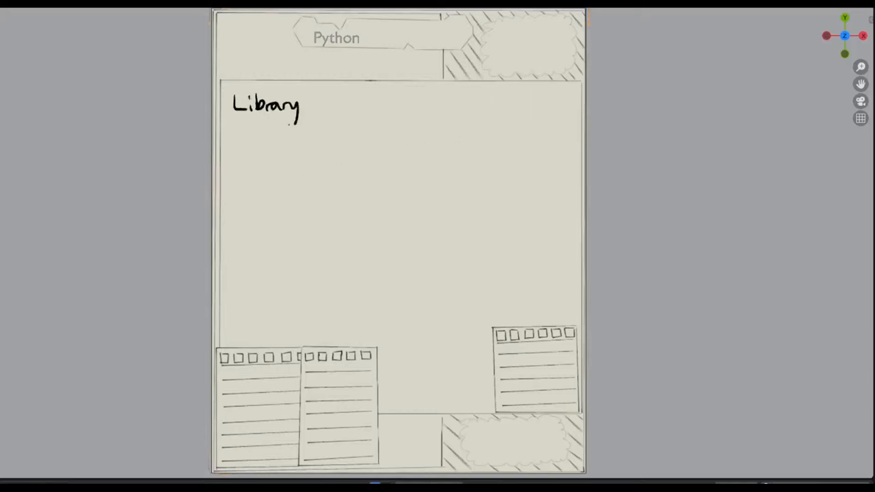
pyautogui.write('→ Module →')
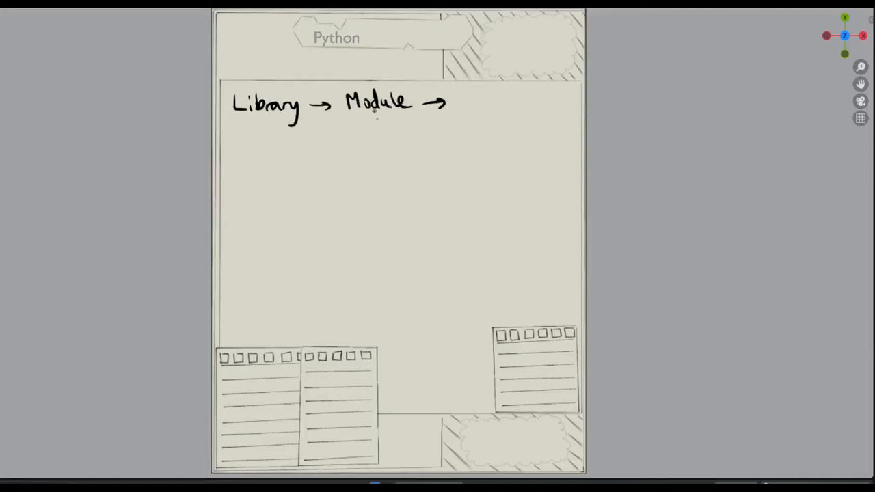
pyautogui.moveTo(353, 134); pyautogui.dragTo(399, 125)
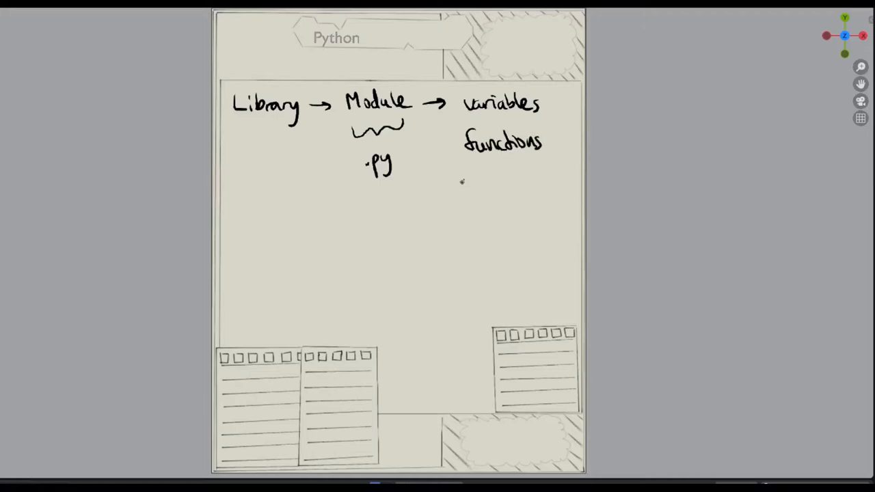
pyautogui.write('classes')
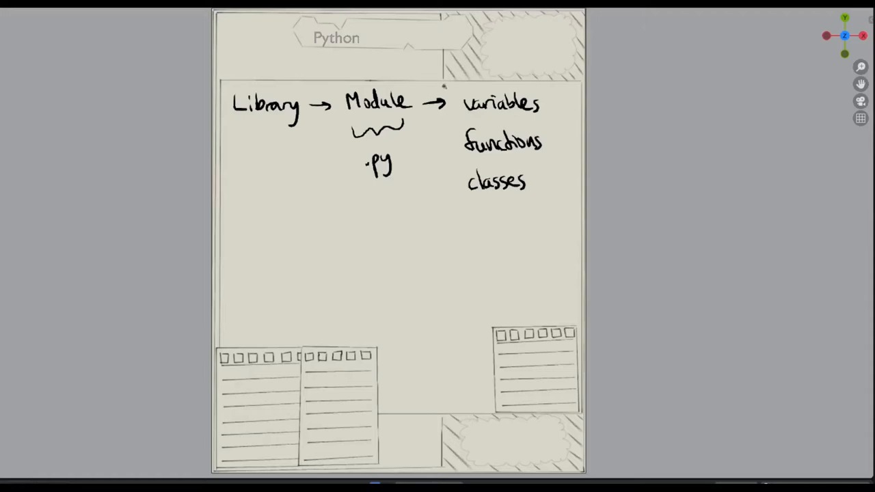
pyautogui.moveTo(451, 102); pyautogui.dragTo(452, 198)
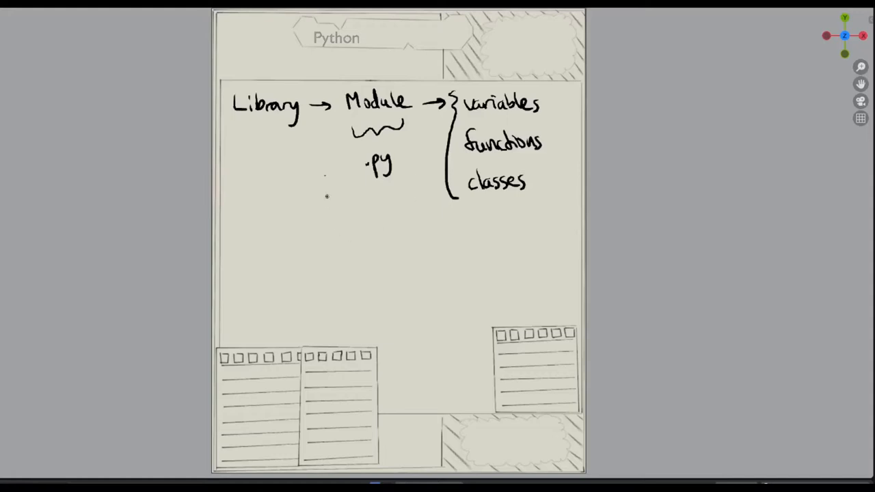
pyautogui.moveTo(235, 137); pyautogui.dragTo(303, 134)
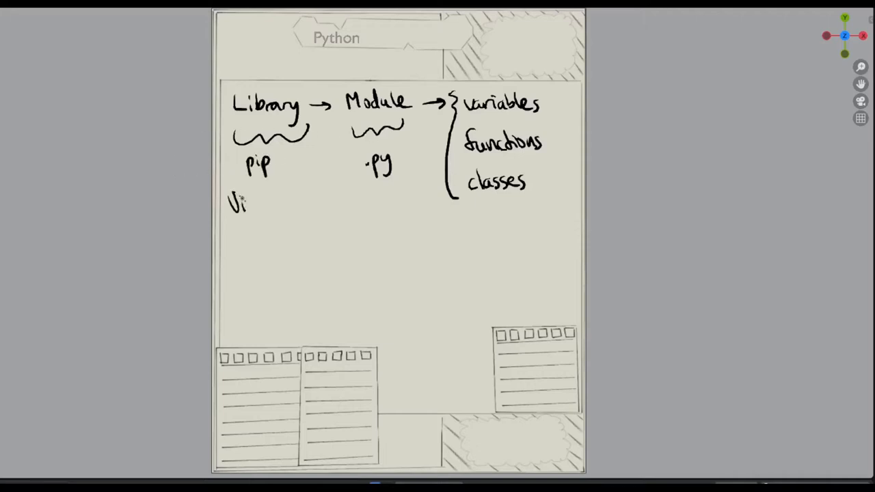
# - Handwrite VirtualEnv and anaconda under pip, plus a Python2 note
pyautogui.write('Virtual:')
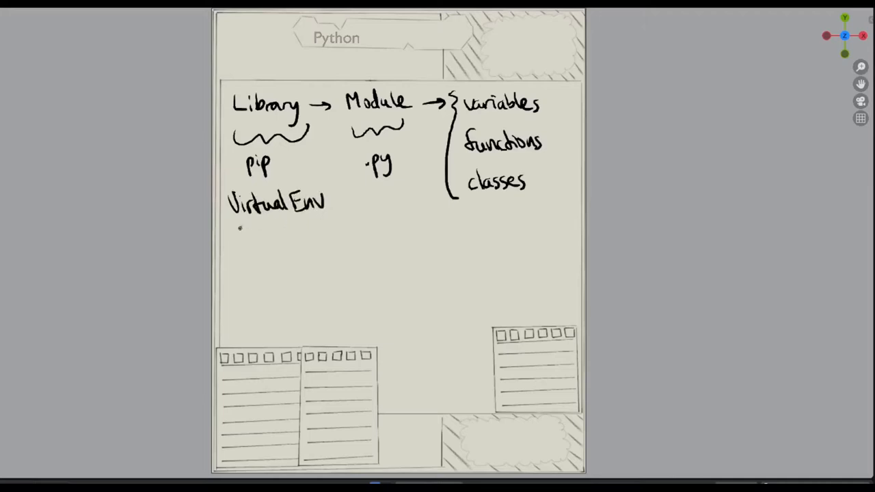
pyautogui.write('ano')
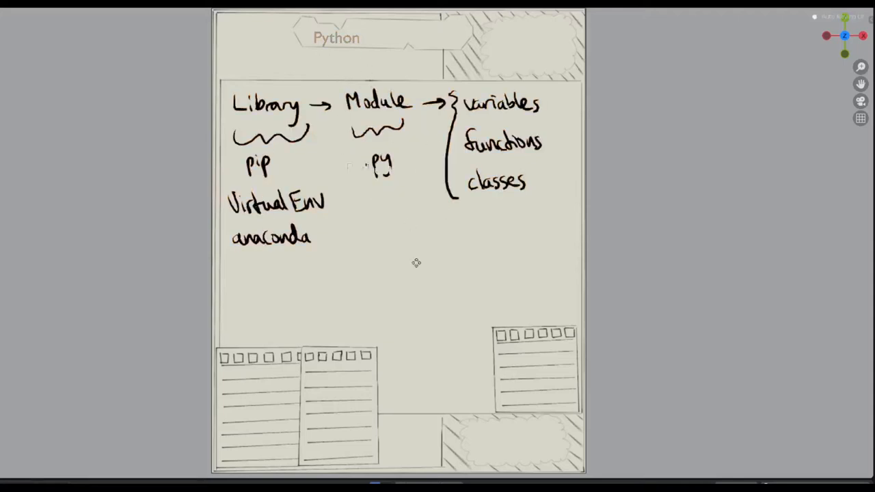
pyautogui.write('Python2')
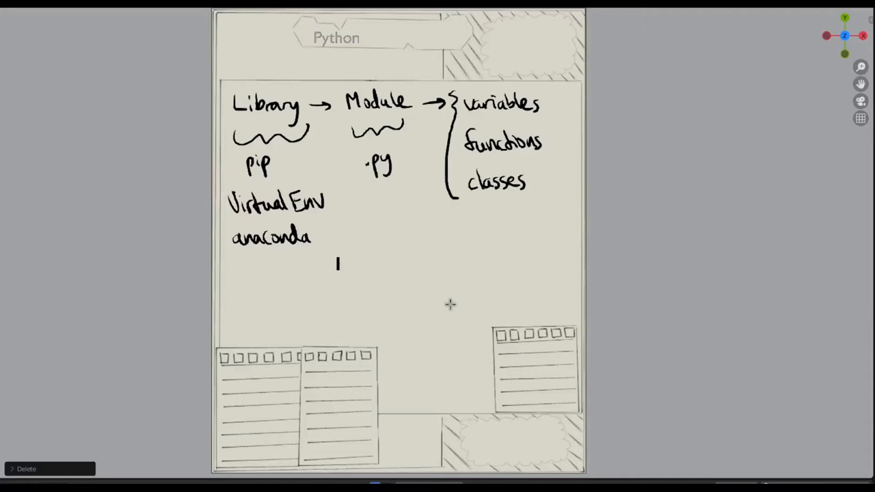
# - Type 'Main libraries: - numpy - numerical python (matrix math, differentiation, interpolation'
pyautogui.write('Main libraries:')
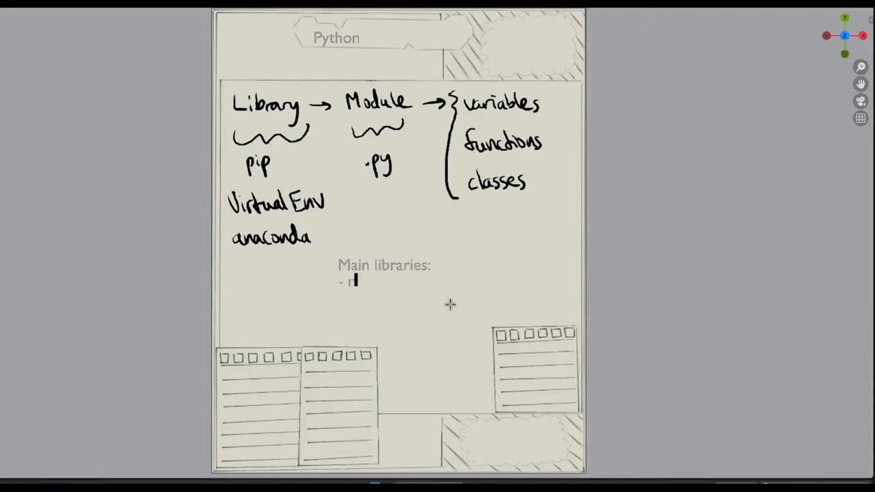
pyautogui.write('umpy')
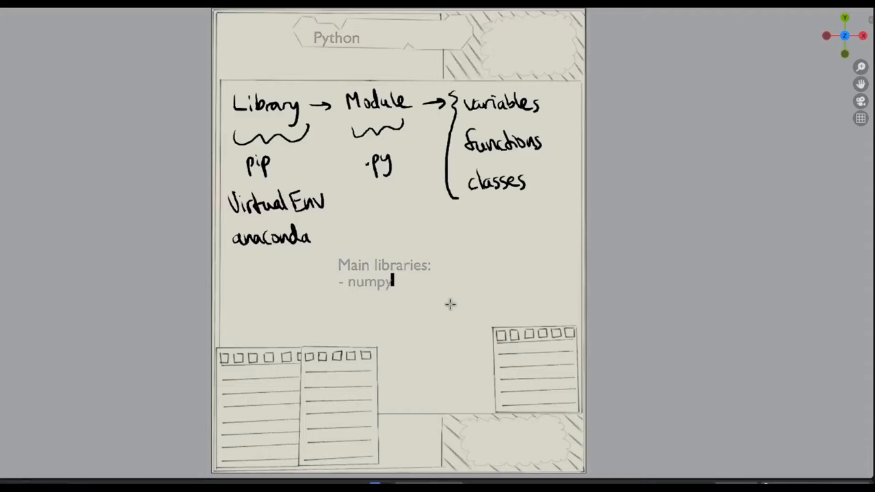
pyautogui.write('- numerical p')
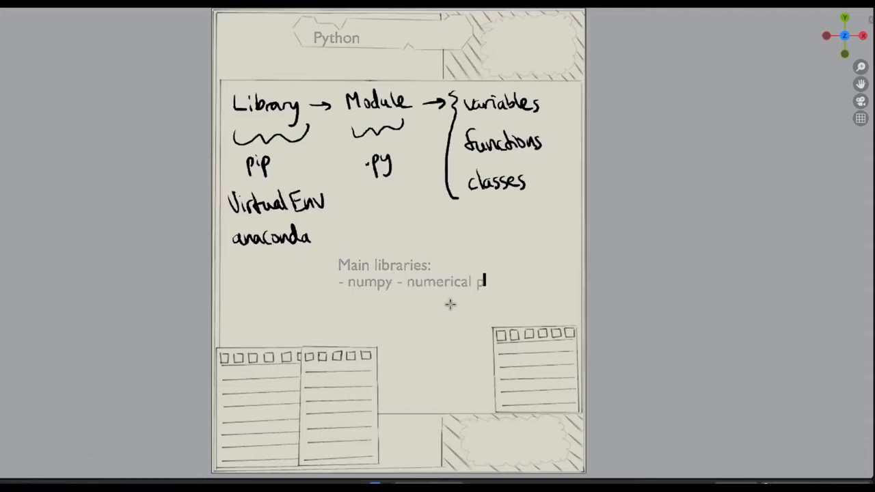
pyautogui.write('ython')
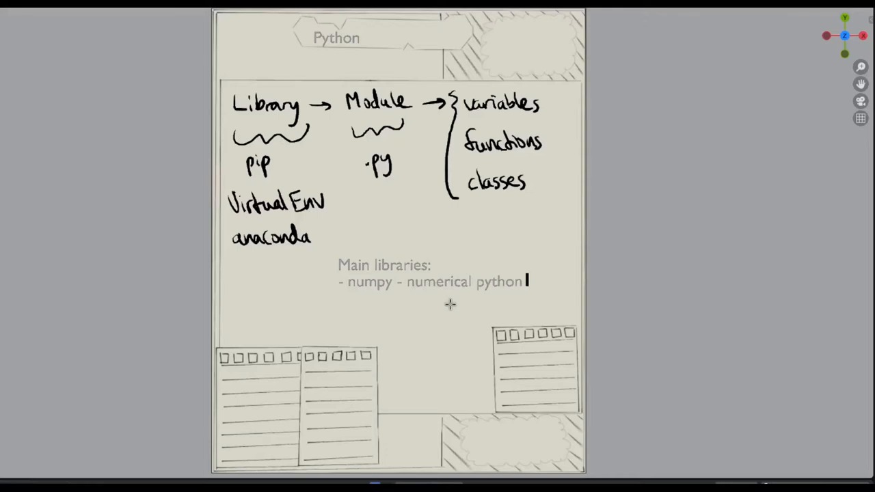
pyautogui.write('(matrix')
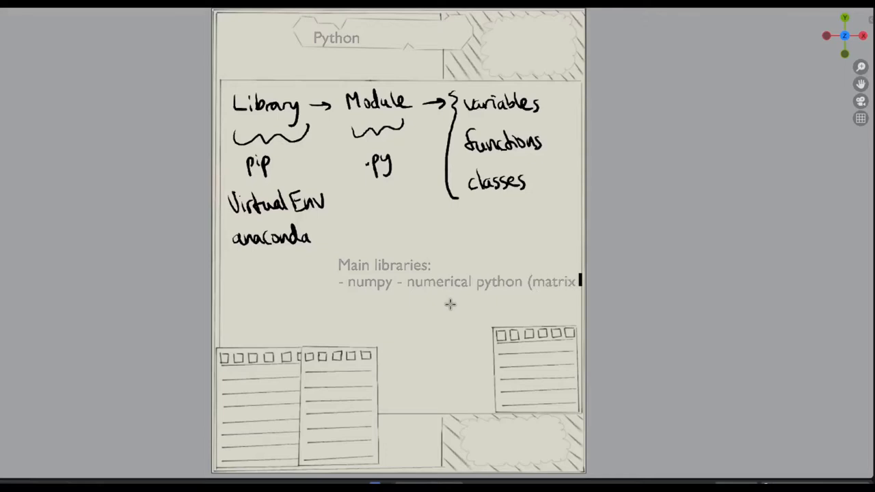
pyautogui.write('math, differential')
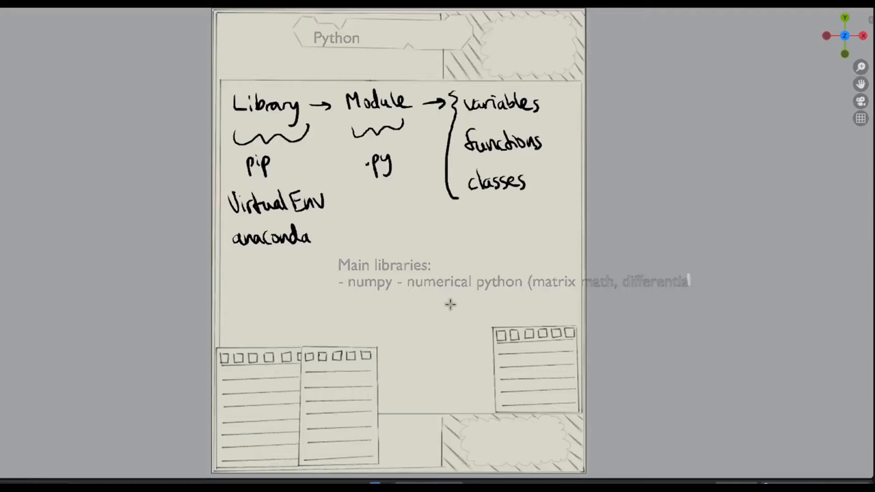
pyautogui.write('tion, interpolation')
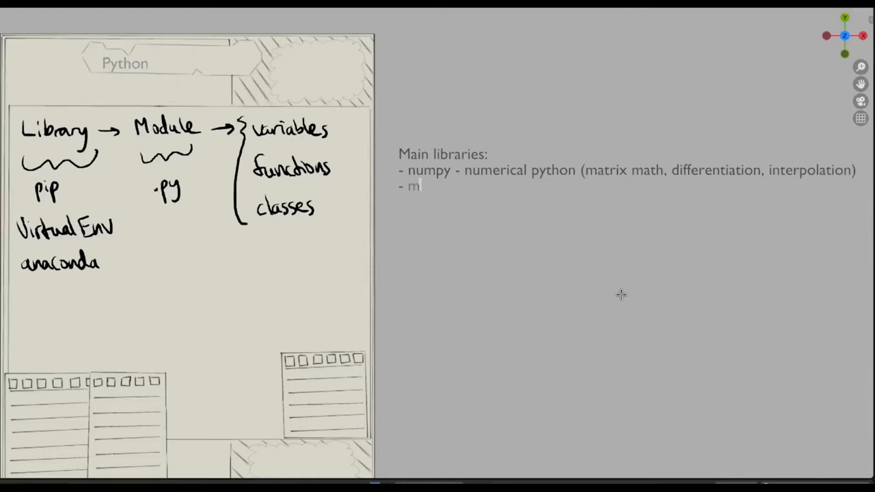
# - Add list lines for matplotlib (plotting, 2D) and sympy (symbolic math, creating, integration)
pyautogui.write('atplotlib')
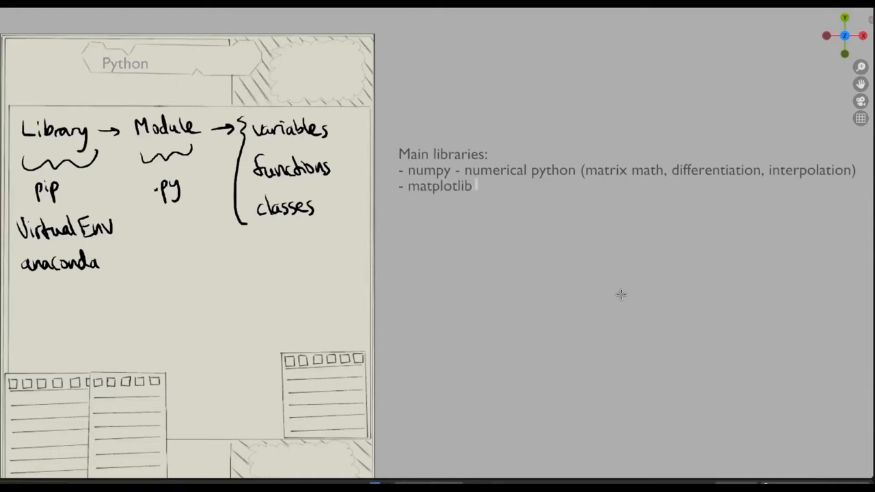
pyautogui.write('-')
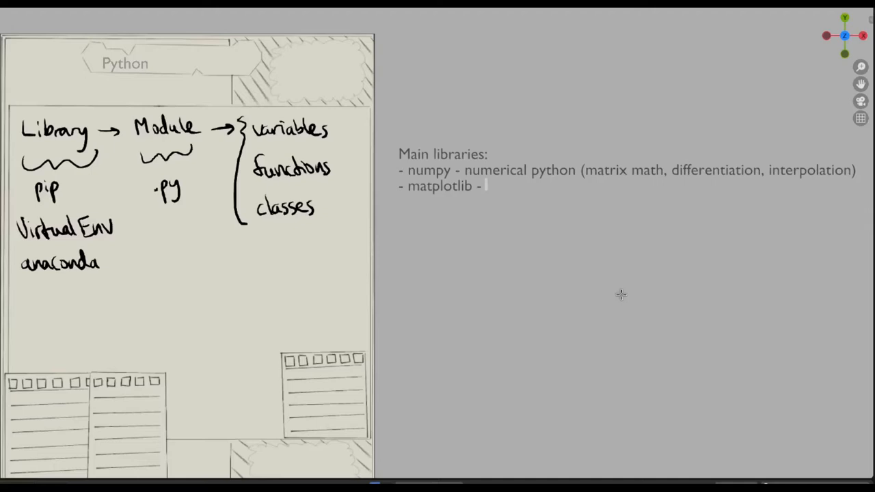
pyautogui.write('plotting')
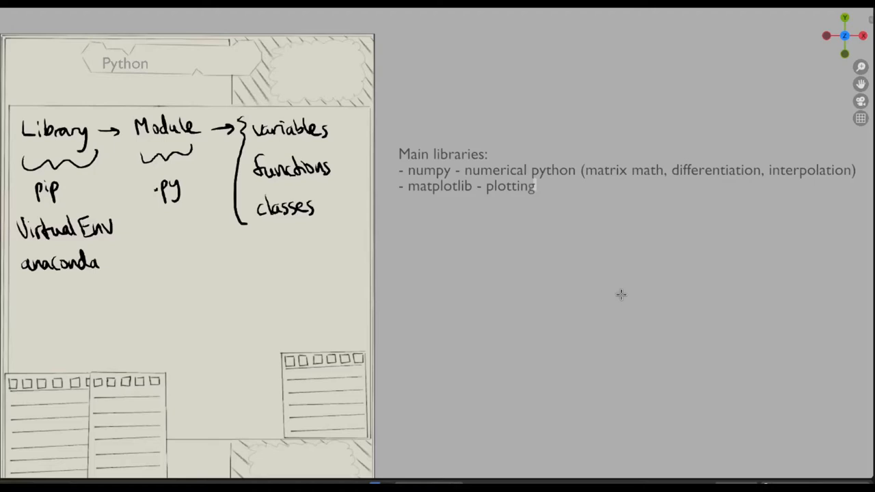
pyautogui.write('(2D plots')
pyautogui.write('-')
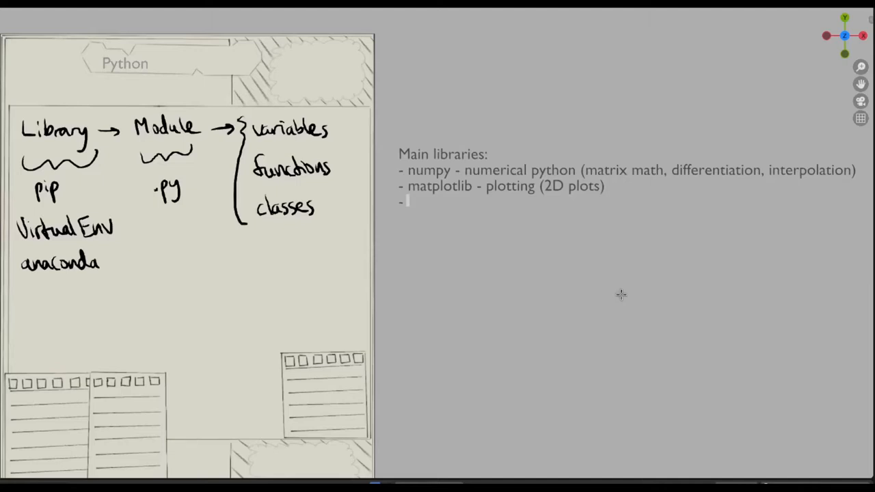
pyautogui.write('sympy')
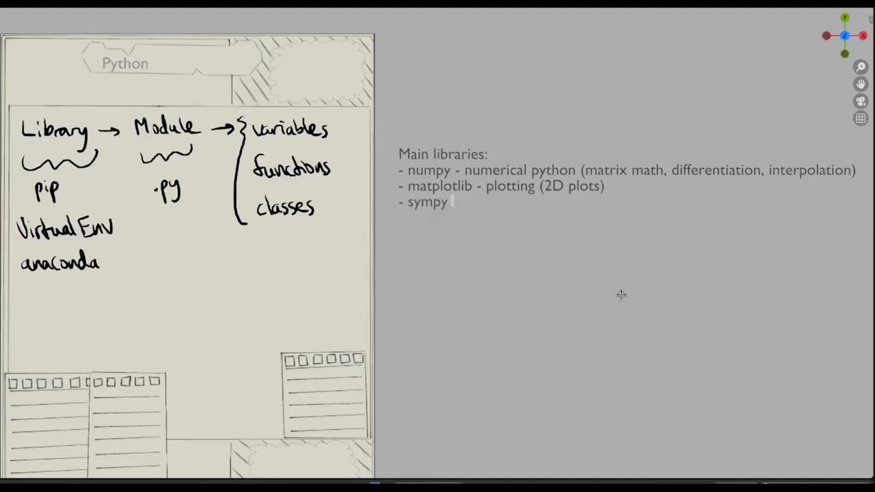
pyautogui.write('- sym')
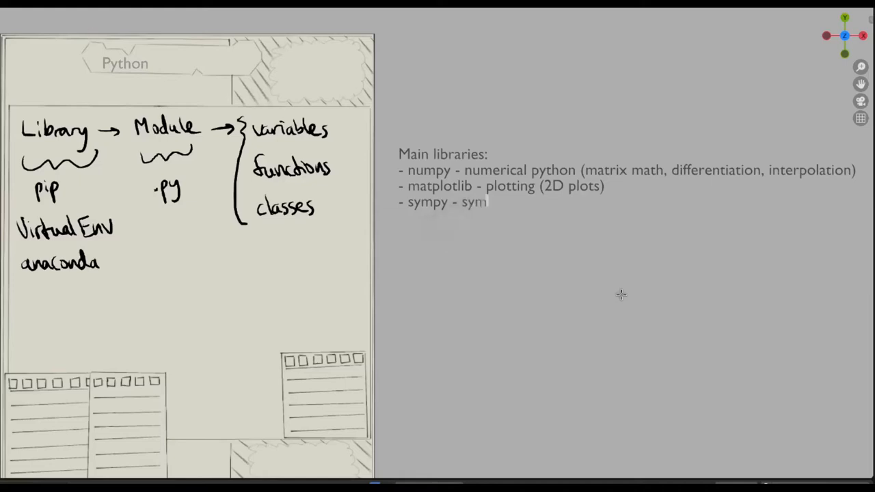
pyautogui.write('bolic math (')
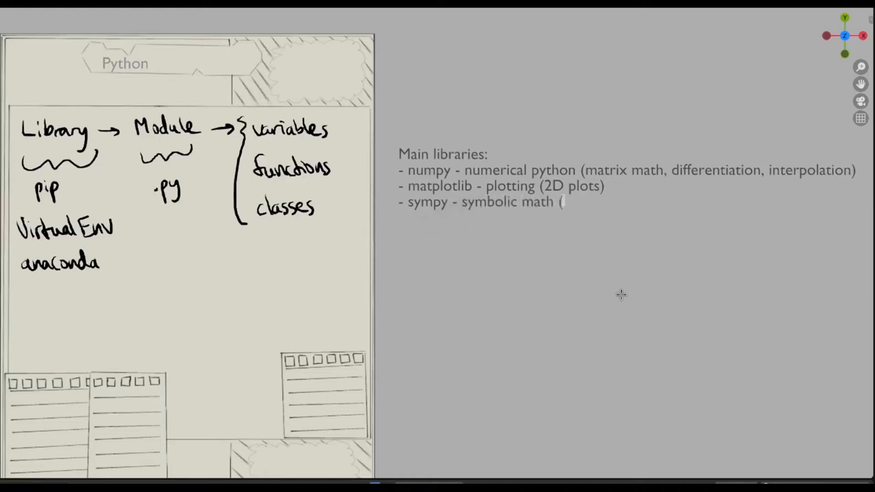
pyautogui.write('creating equation, differentiation, integ')
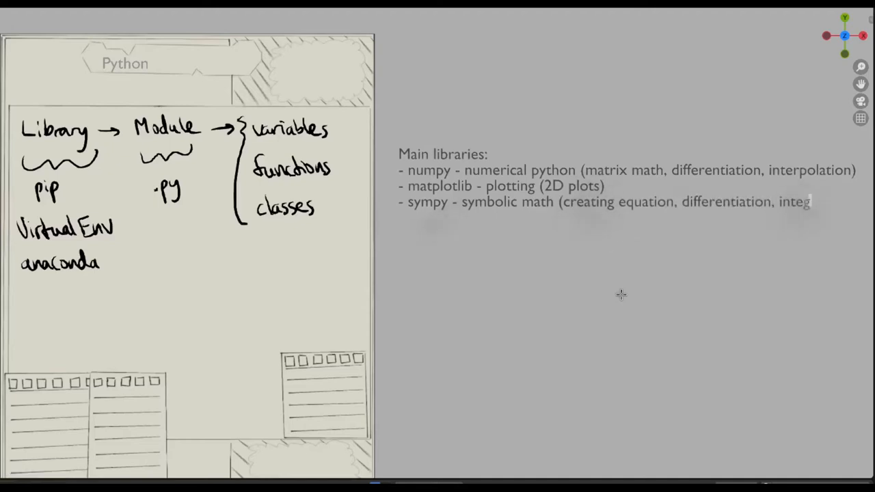
pyautogui.write('ration)')
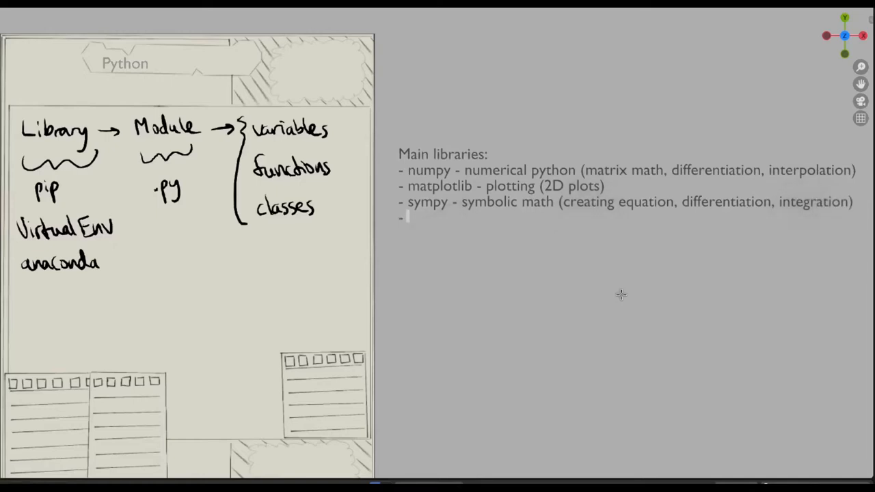
# - Add list lines for pandas (some plotting, algorithms) and cython (c - python)
pyautogui.write('pandas - data analysis')
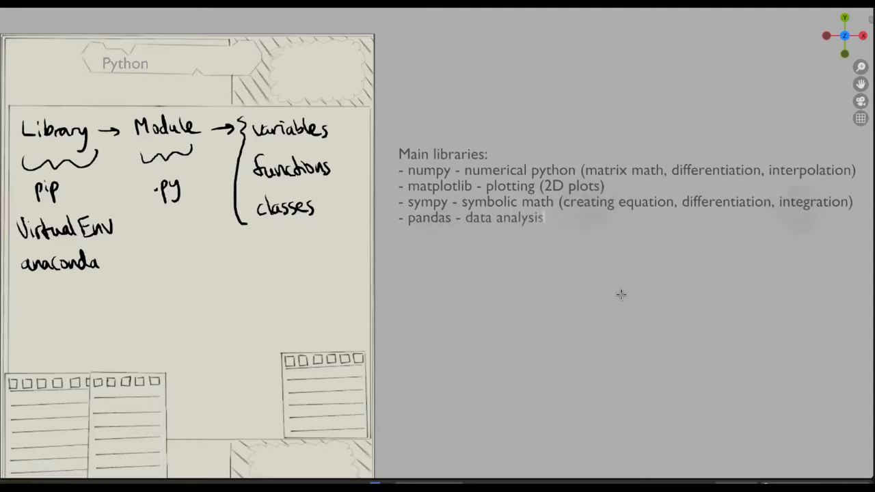
pyautogui.write('(some pl')
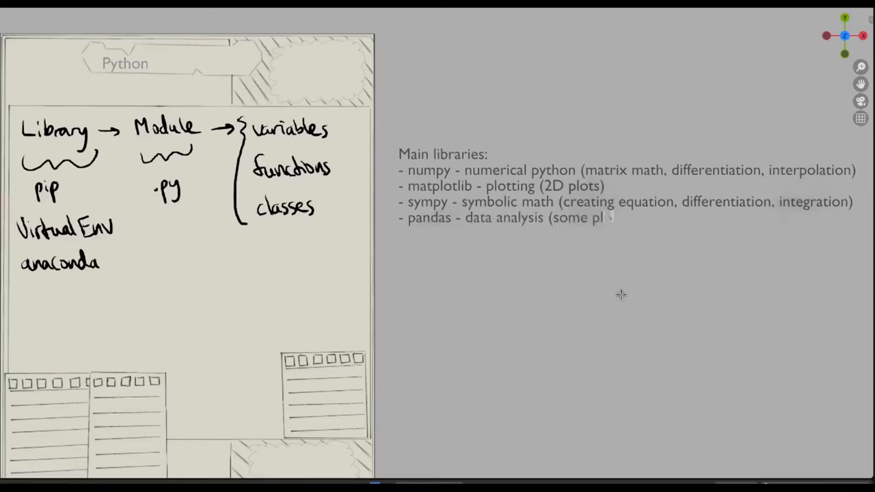
pyautogui.write('otting, algorithms built-in')
pyautogui.write('- scipy - numerical methods')
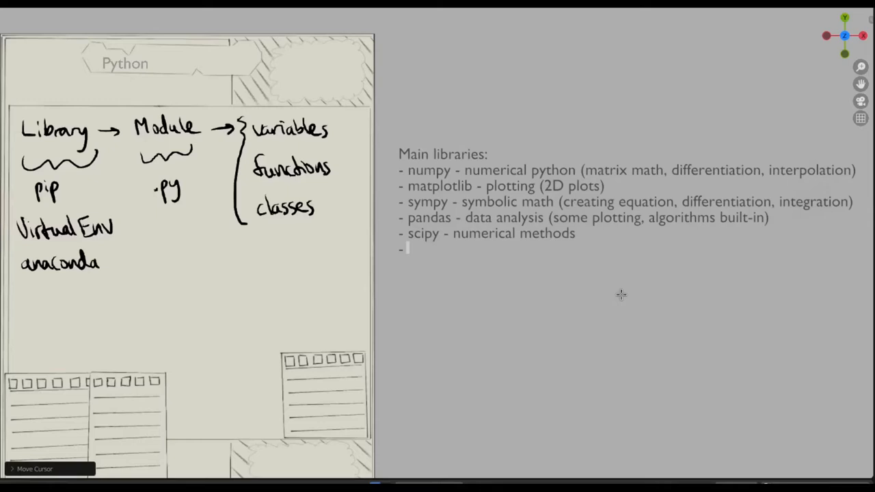
pyautogui.write('cython')
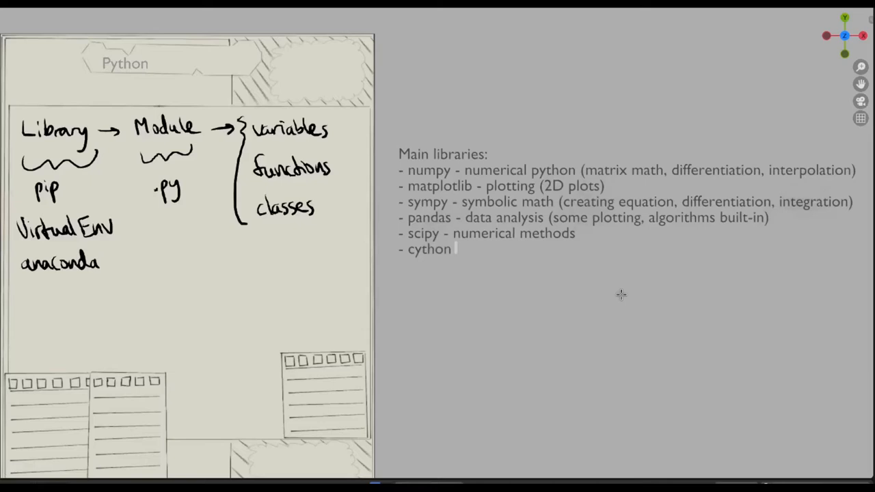
pyautogui.write('(c -')
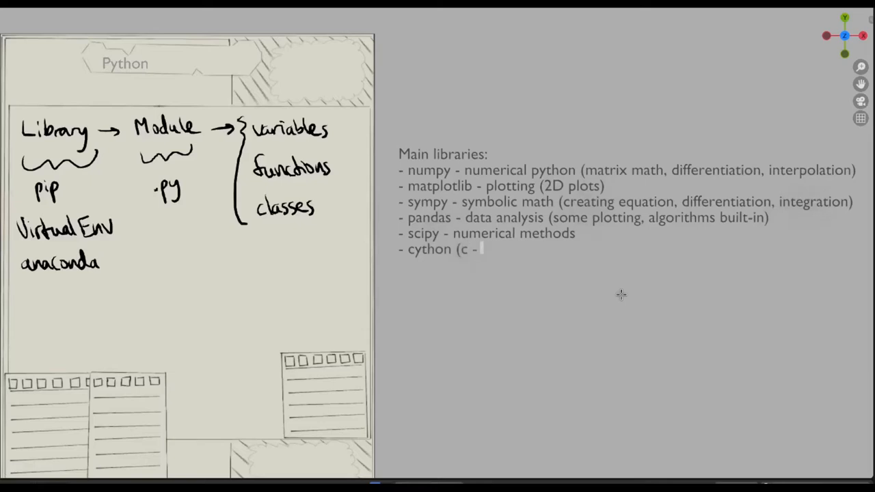
pyautogui.write('python')
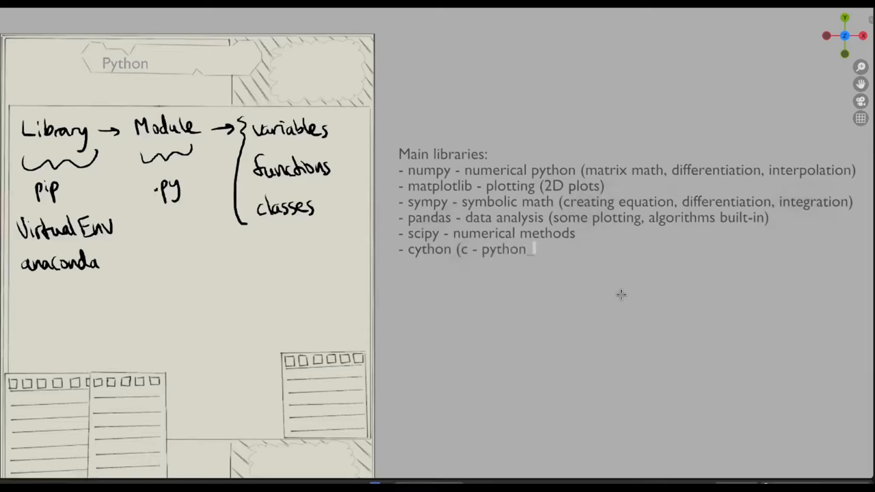
pyautogui.write(')')
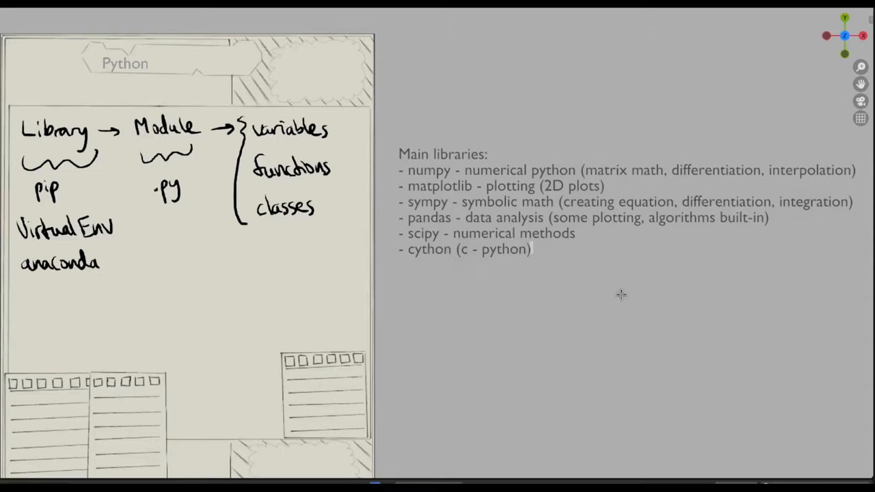
pyautogui.moveTo(498, 293)
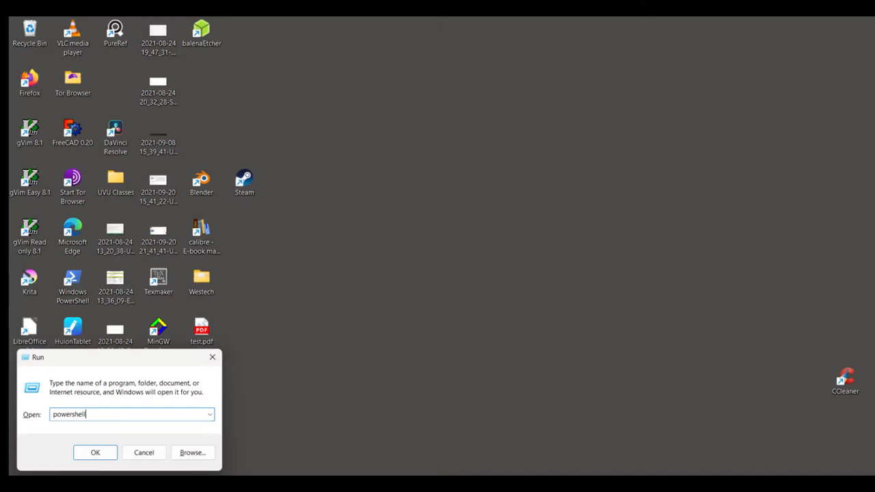
# - Launch PowerShell from the Run box and type pip install numpy at the prompt
pyautogui.click(96, 453)
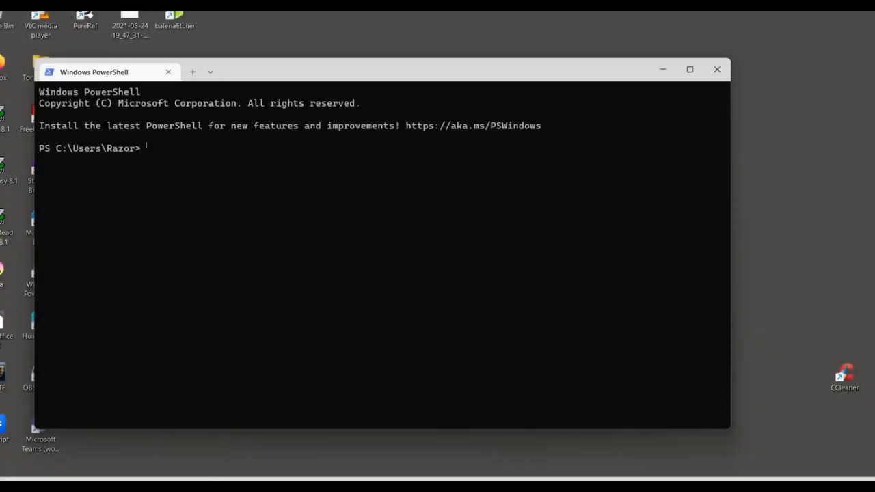
pyautogui.write('pip in')
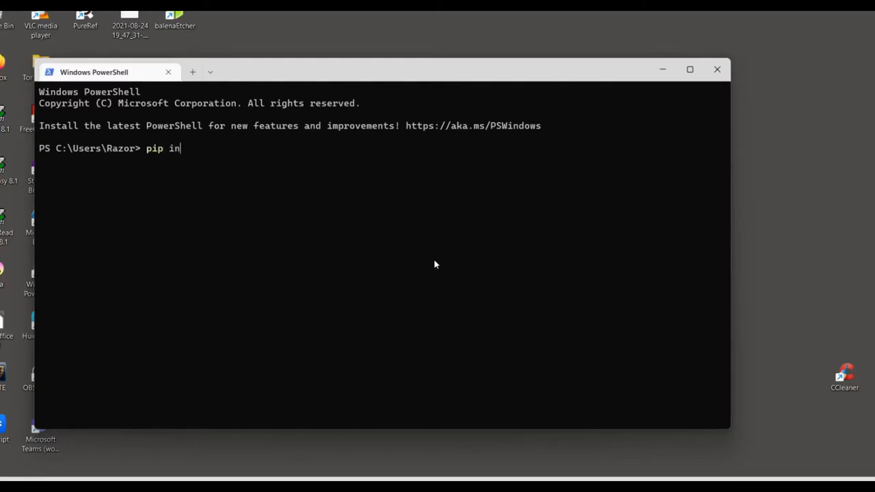
pyautogui.write('stall')
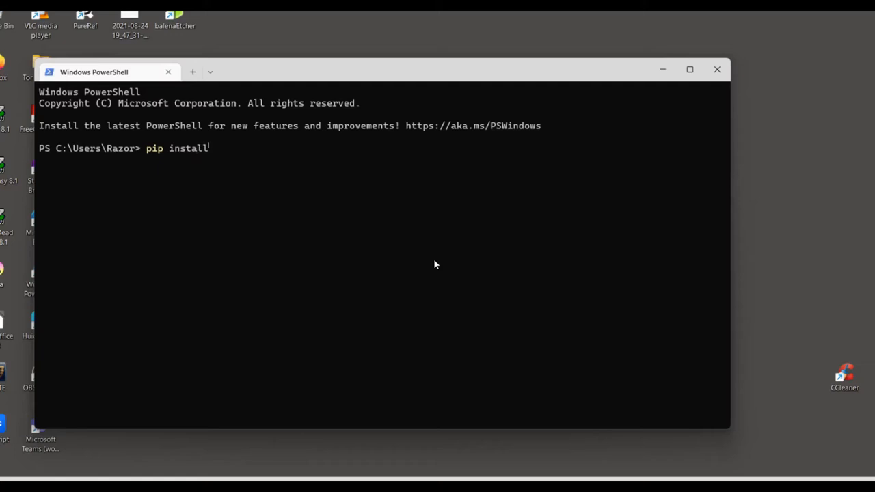
pyautogui.write('n')
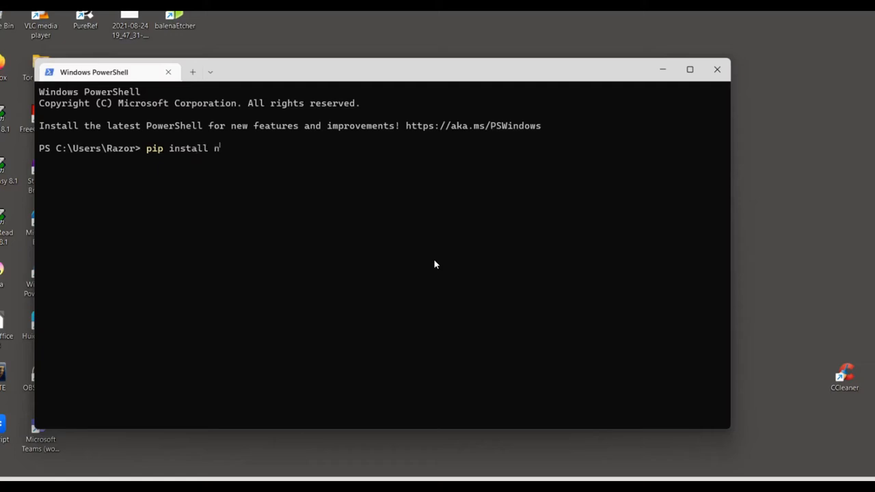
pyautogui.write('ump')
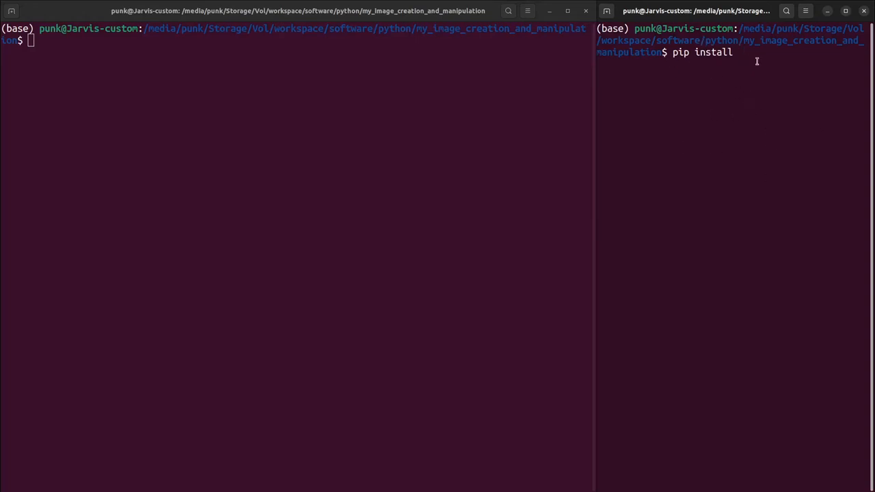
# - Run pip install numpy in the terminal; it reports numpy 1.23.3 already satisfied
pyautogui.write('numpy')
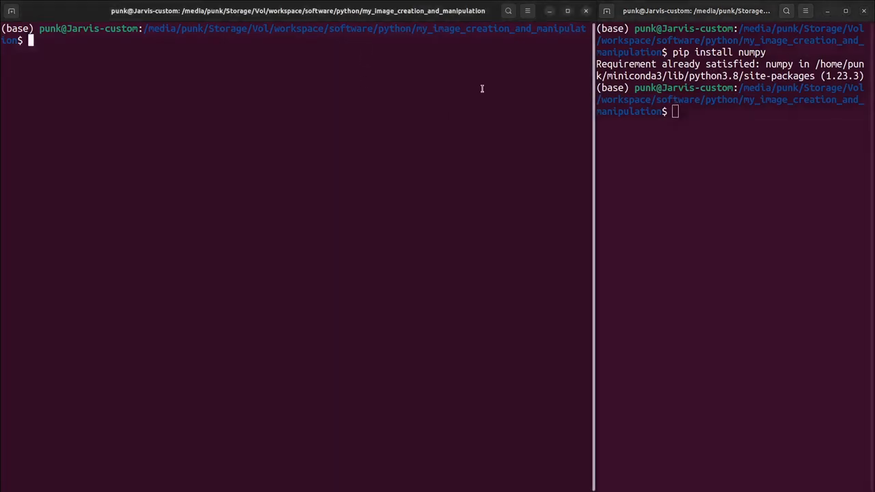
pyautogui.moveTo(350, 110)
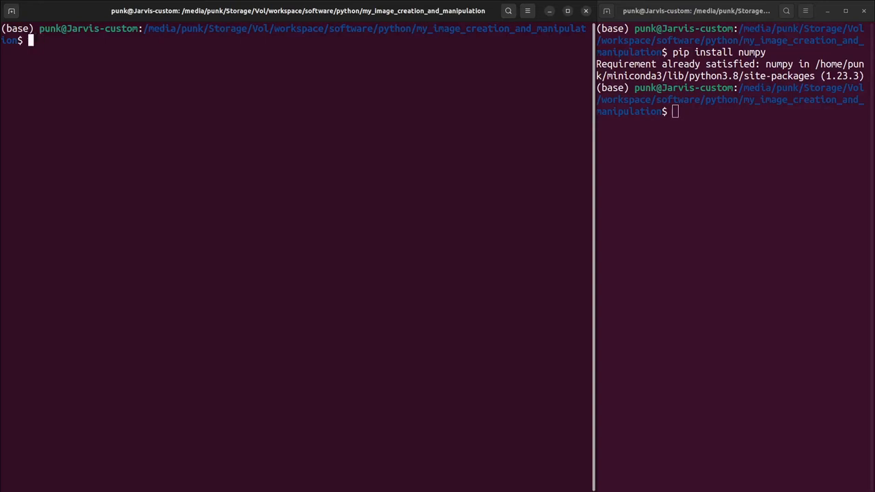
# - Check the working directory with pwd and open create_series_of_pics.py in Vim
pyautogui.write('pwd')
pyautogui.write('vim')
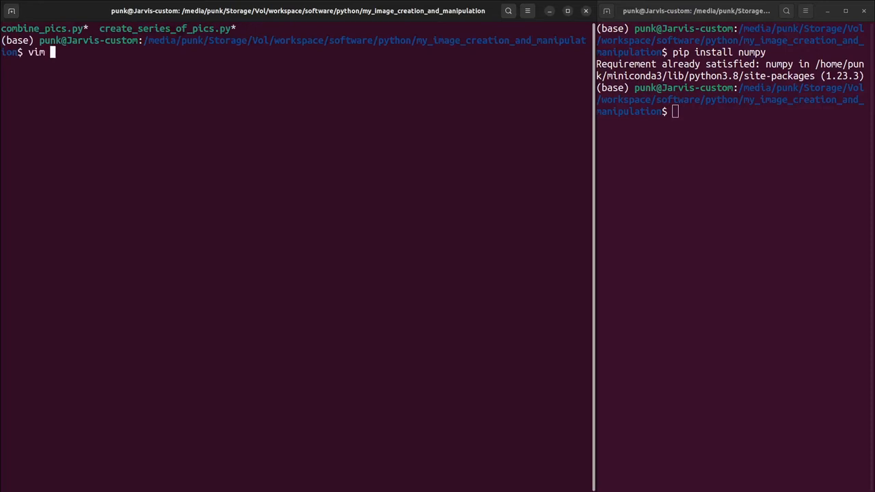
pyautogui.write('create_series_of_pics.py')
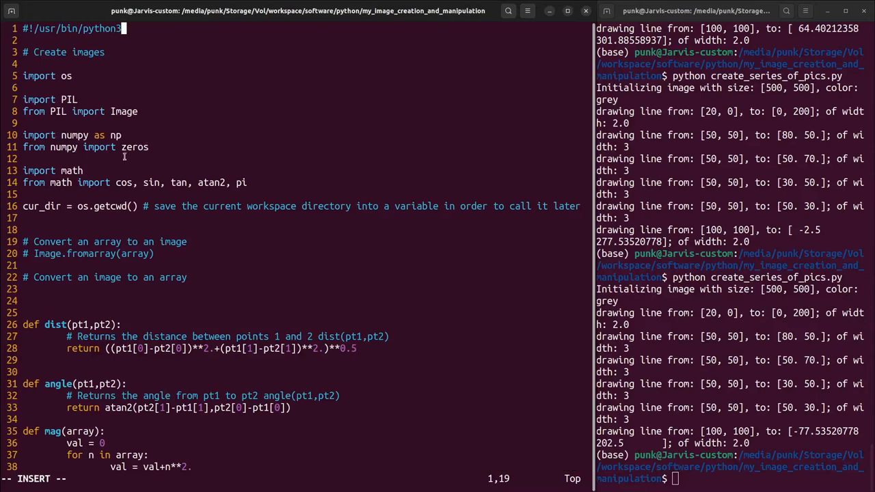
pyautogui.moveTo(55, 160)
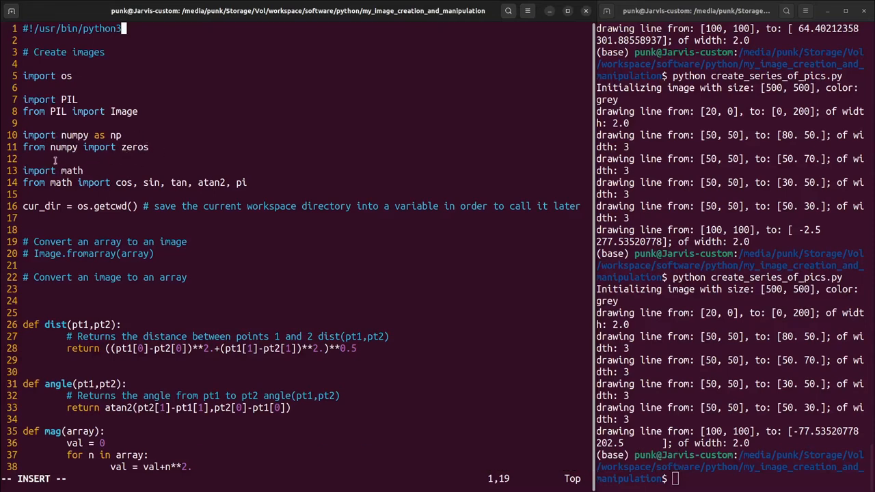
pyautogui.moveTo(232, 164)
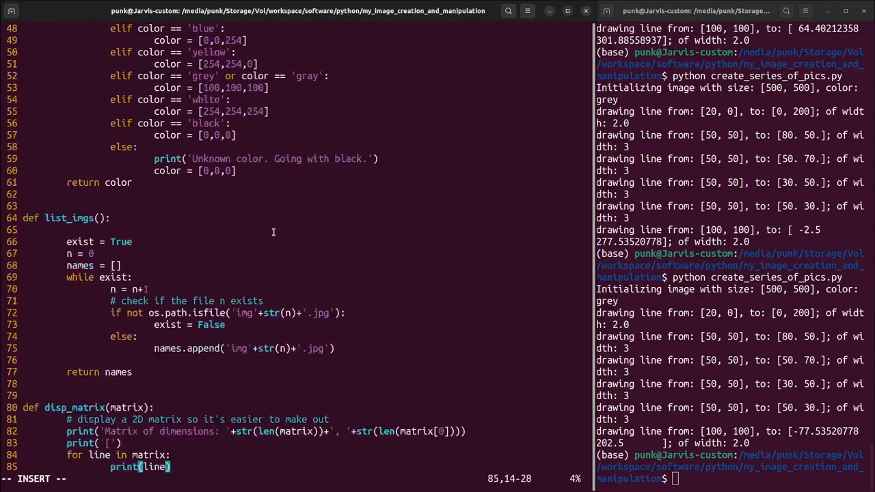
pyautogui.scroll(-3)
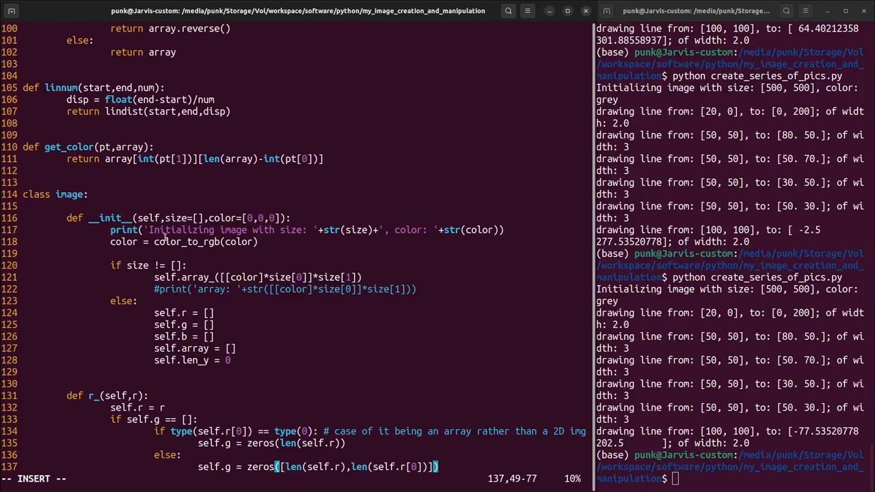
pyautogui.moveTo(44, 213)
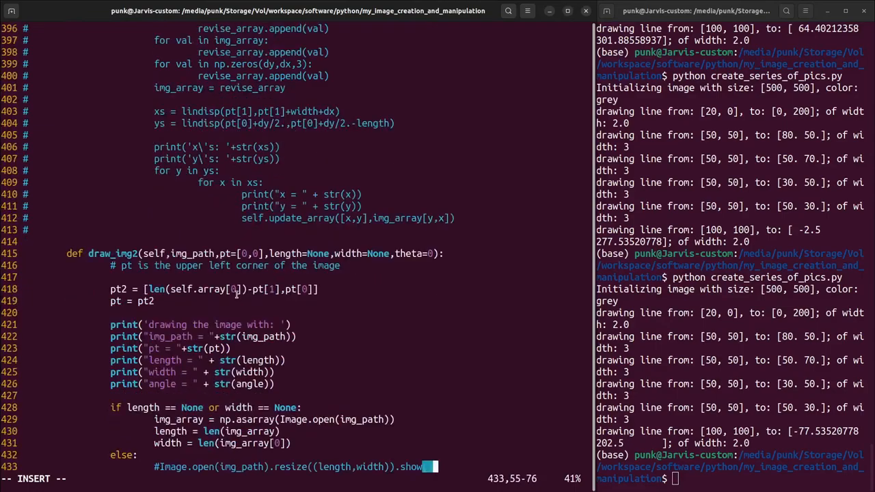
pyautogui.scroll(-3)
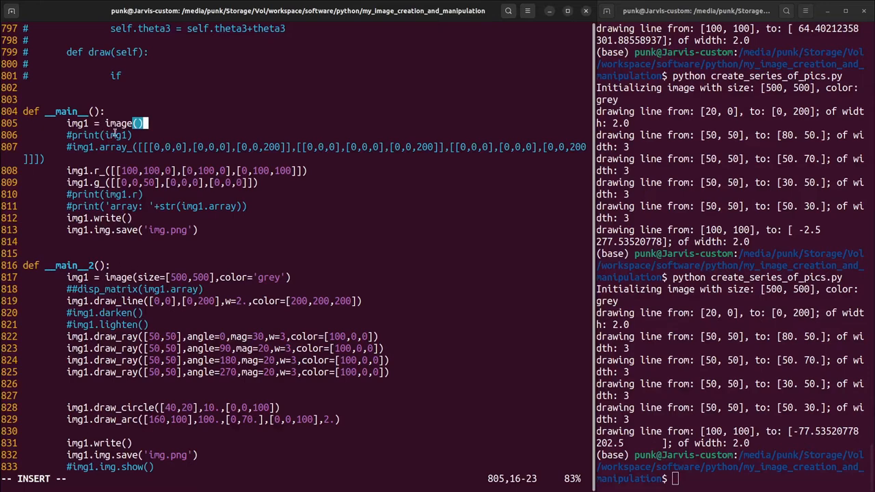
pyautogui.moveTo(126, 283)
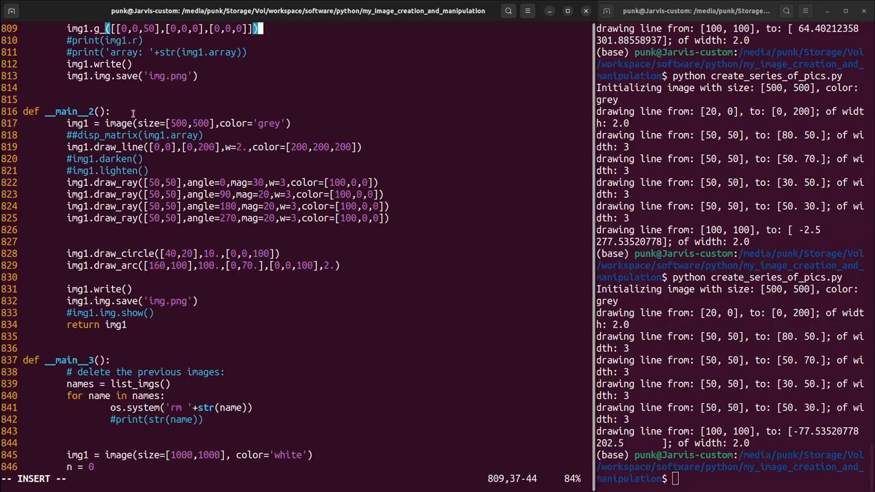
pyautogui.moveTo(203, 112)
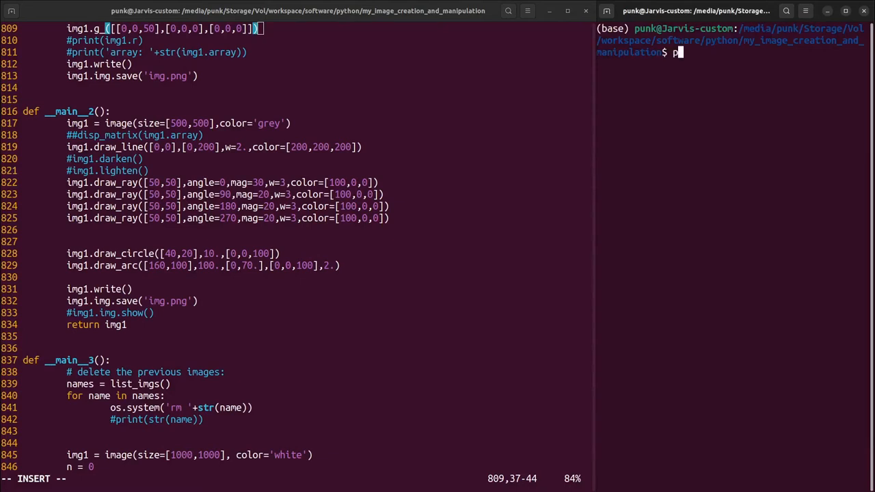
# - Run python create_series_of_pics.py and select the generated img.png in the project folder
pyautogui.write('python create_series_of_pics.py')
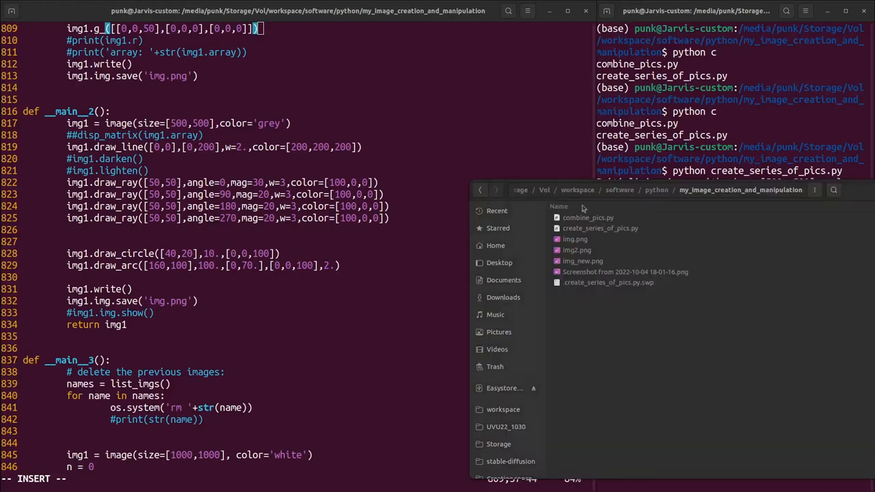
pyautogui.click(583, 260)
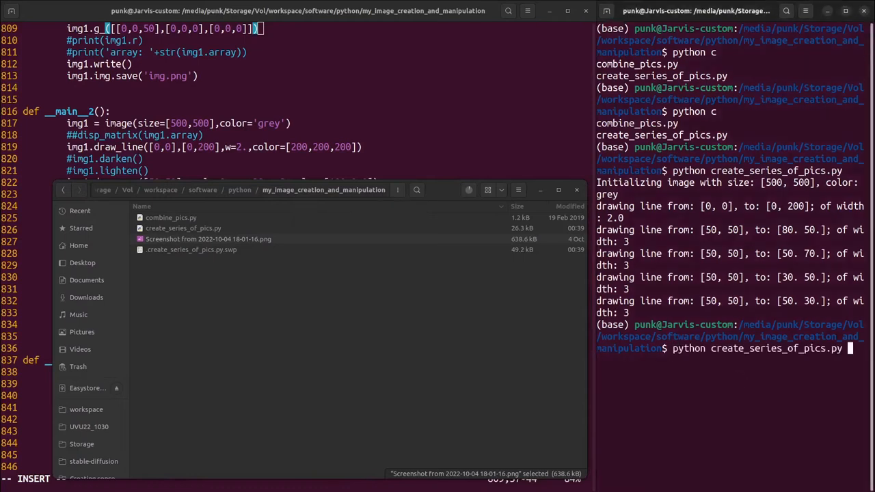
pyautogui.press('Return')
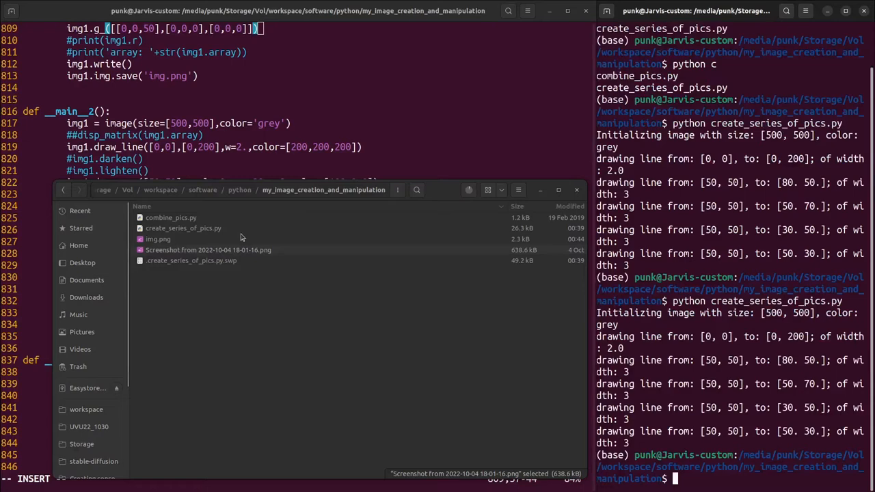
pyautogui.click(158, 240)
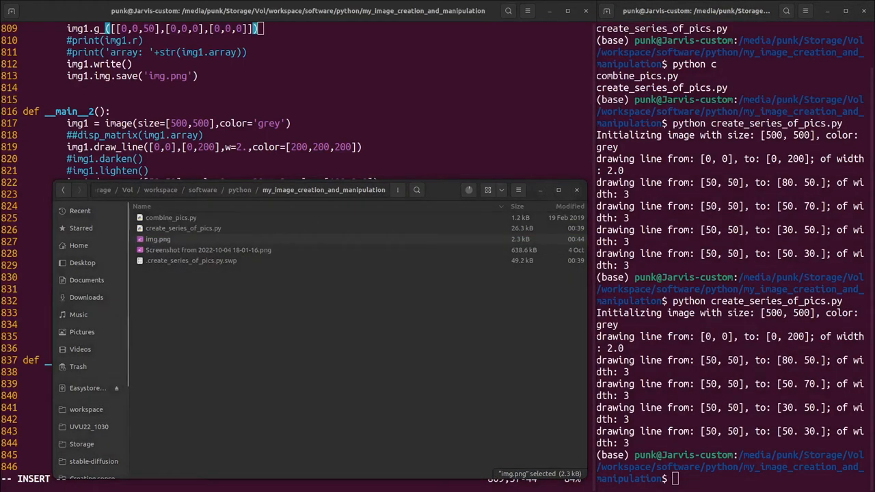
# - Open img.png in Image Viewer to see the grey canvas with the drawn arc
pyautogui.doubleClick(159, 238)
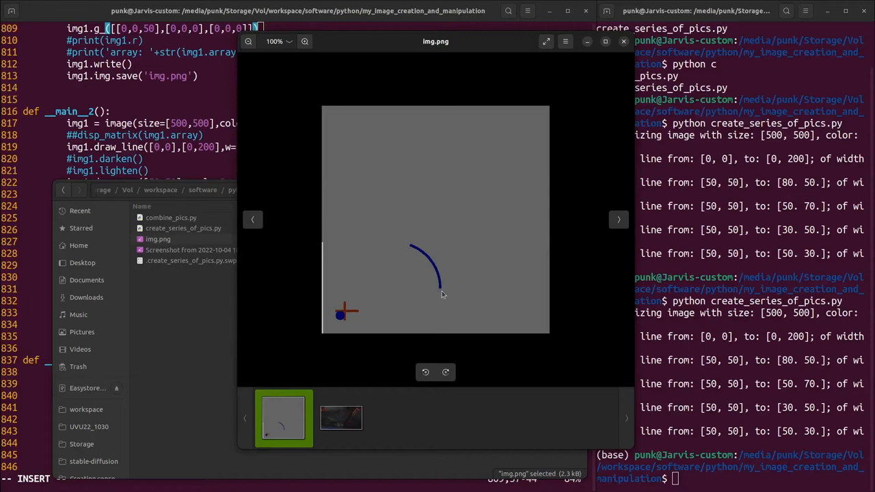
pyautogui.moveTo(309, 302)
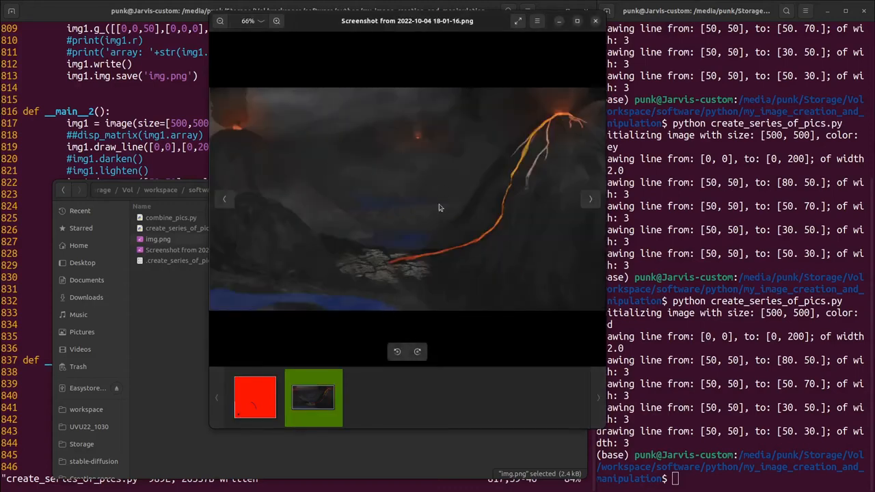
pyautogui.moveTo(413, 227)
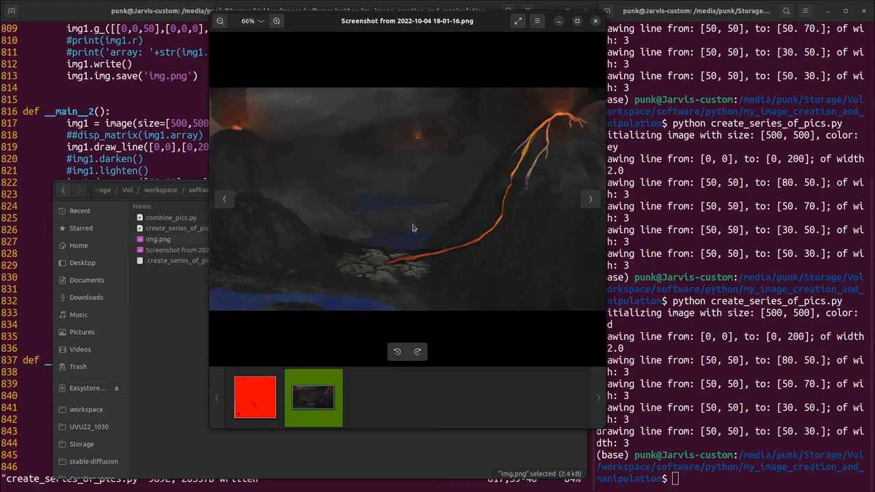
pyautogui.moveTo(222, 383)
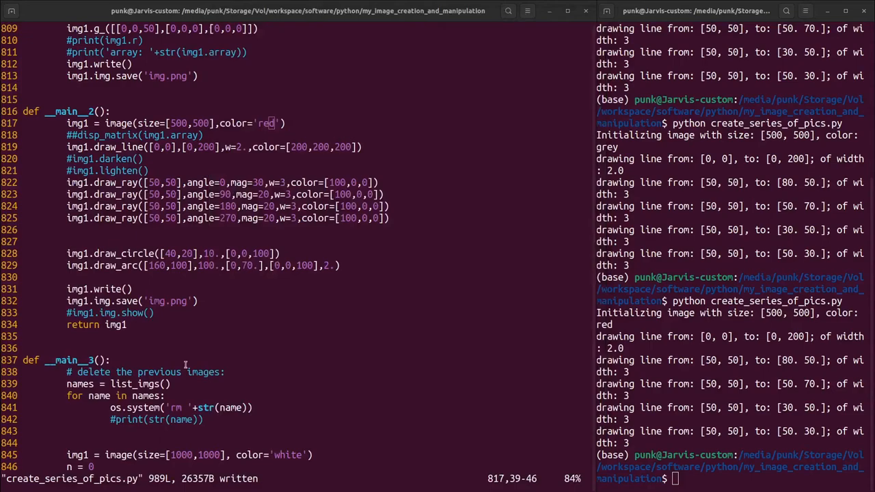
# - Scroll down in Vim to the __main__6 function that thresholds the screenshot pixels
pyautogui.scroll(-3)
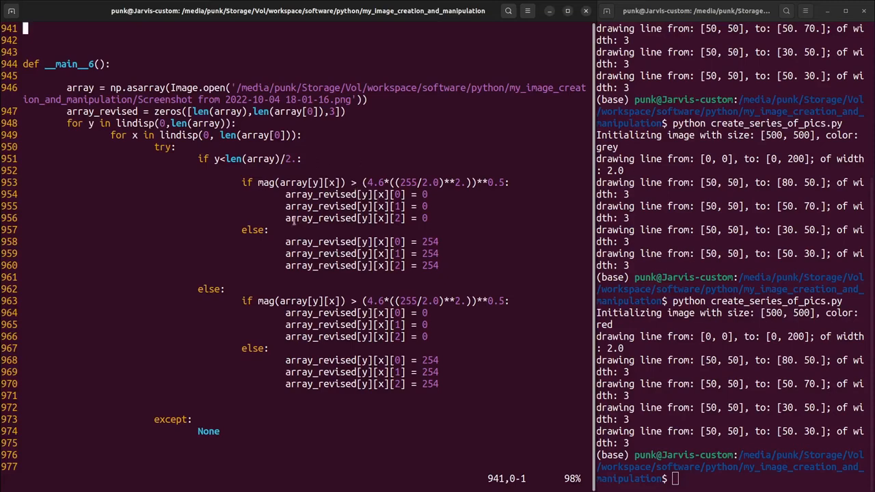
pyautogui.moveTo(495, 186)
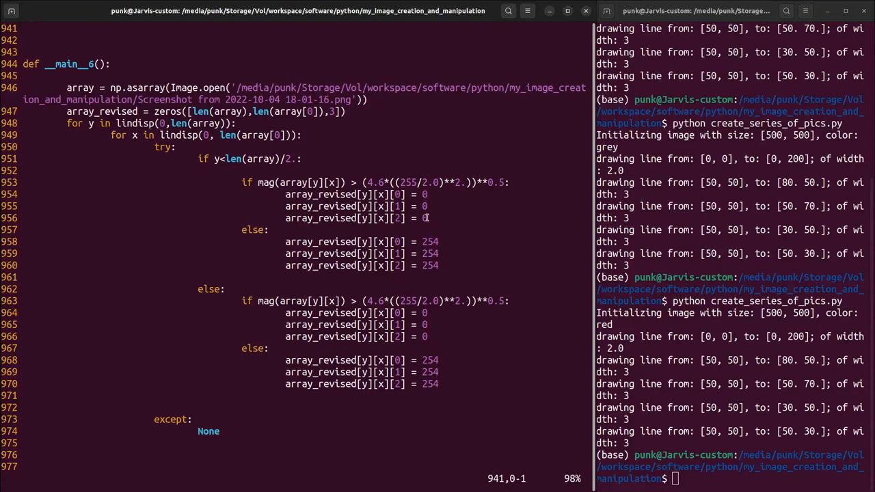
pyautogui.moveTo(419, 230)
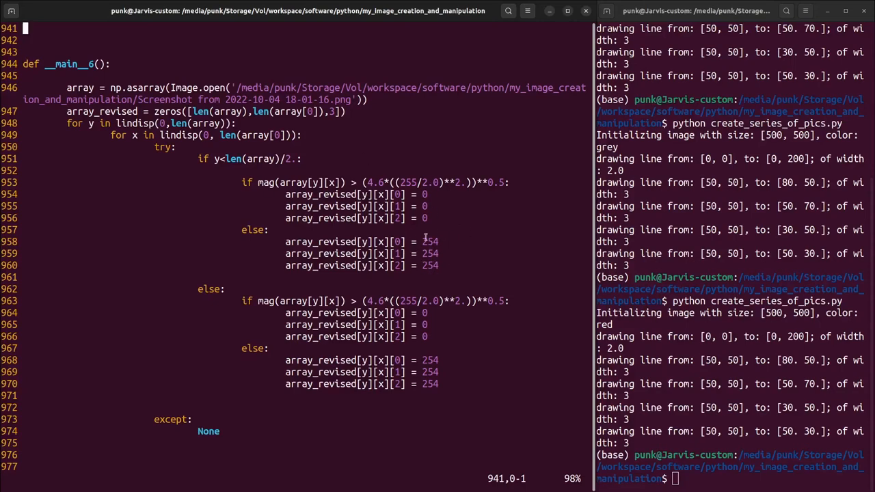
pyautogui.moveTo(462, 246)
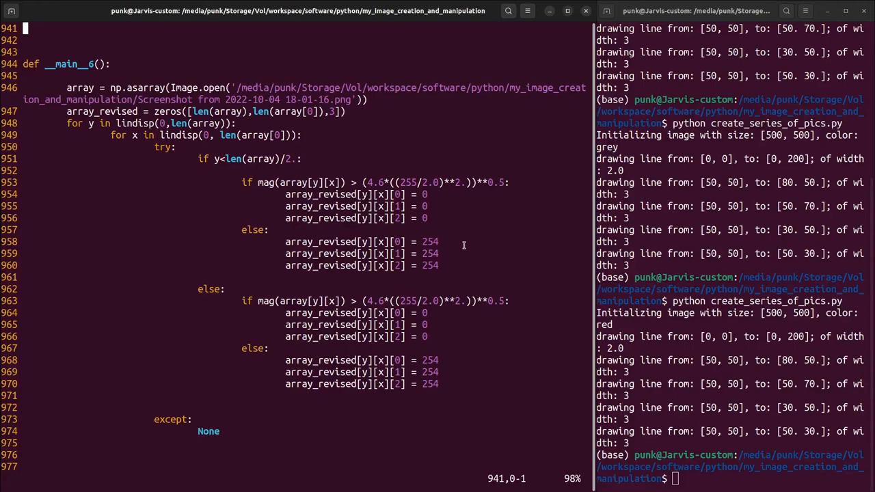
# - Extend __main__6 to save the thresholded array as img_new.png and call it from the main block
pyautogui.press('i')
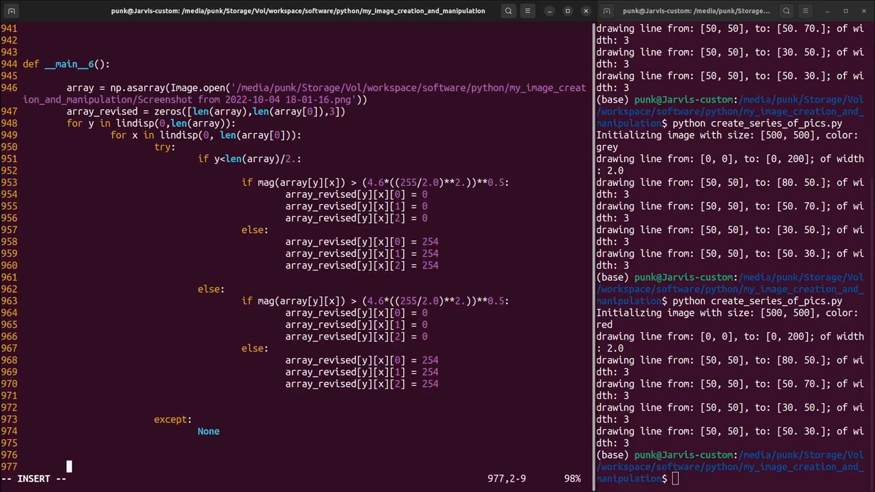
pyautogui.scroll(-3)
pyautogui.write('python create_series_of_pics.py')
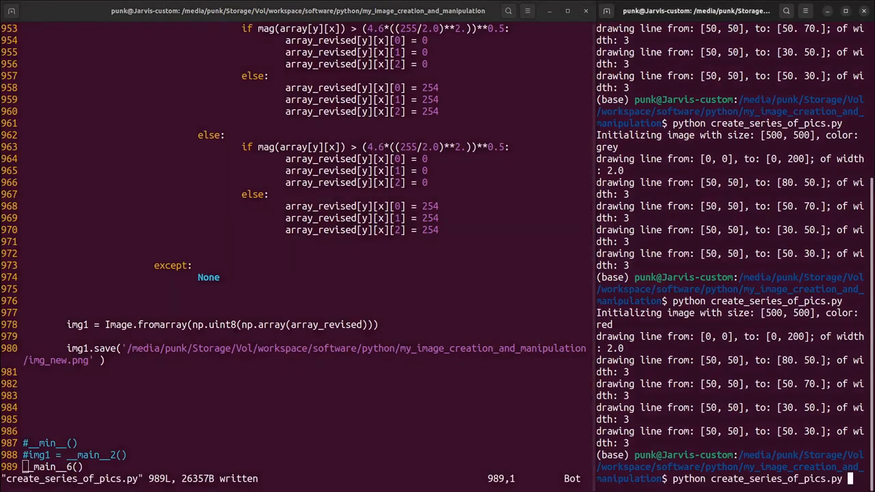
pyautogui.scroll(-3)
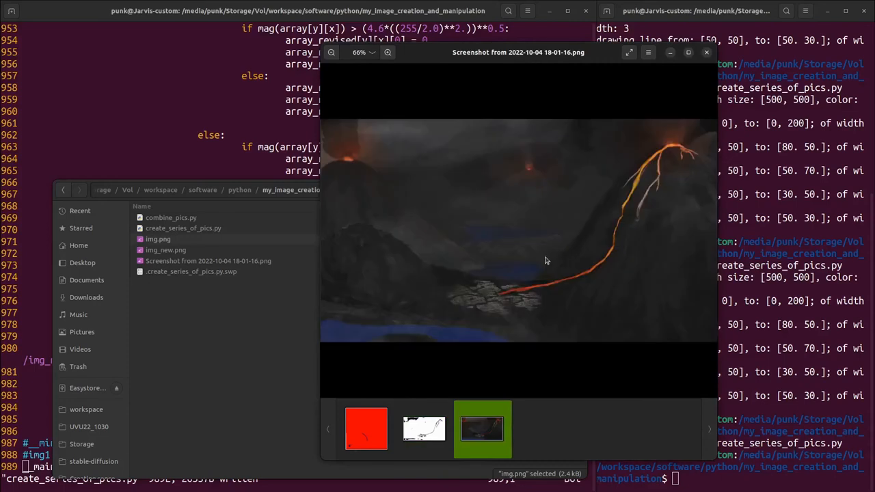
# - Flip between the black-and-white img_new.png and the original landscape screenshot to compare them
pyautogui.click(424, 429)
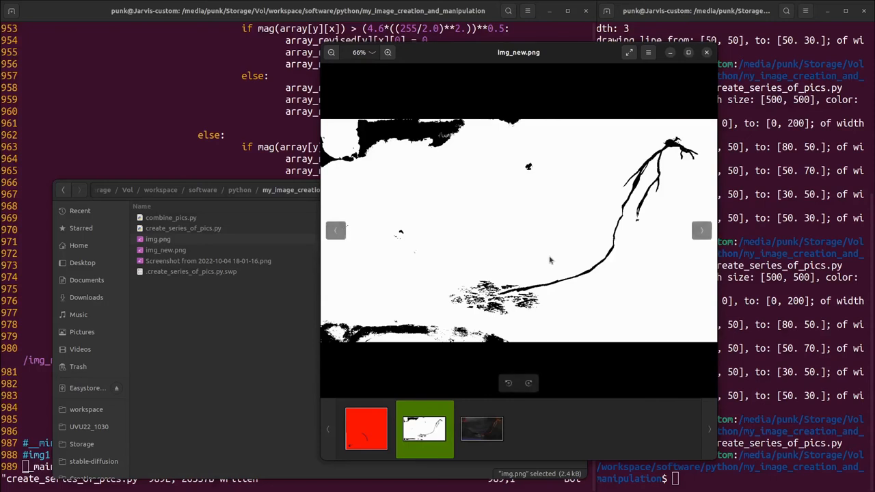
pyautogui.click(481, 429)
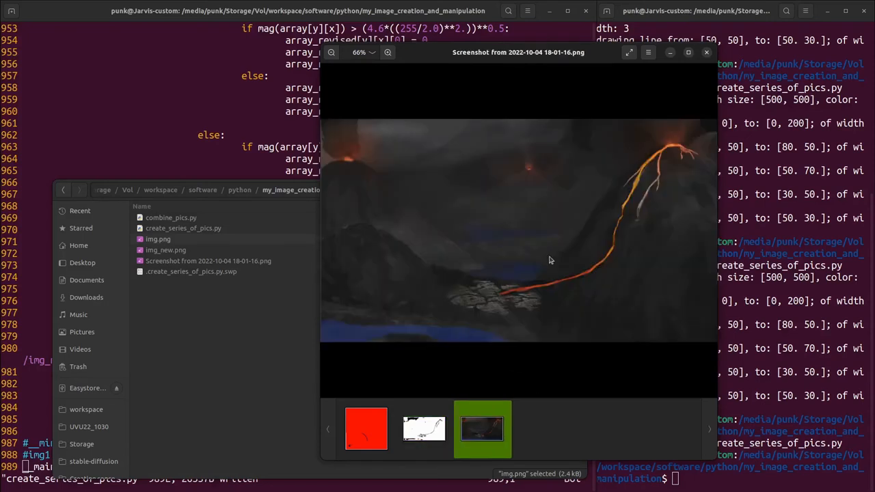
pyautogui.click(424, 429)
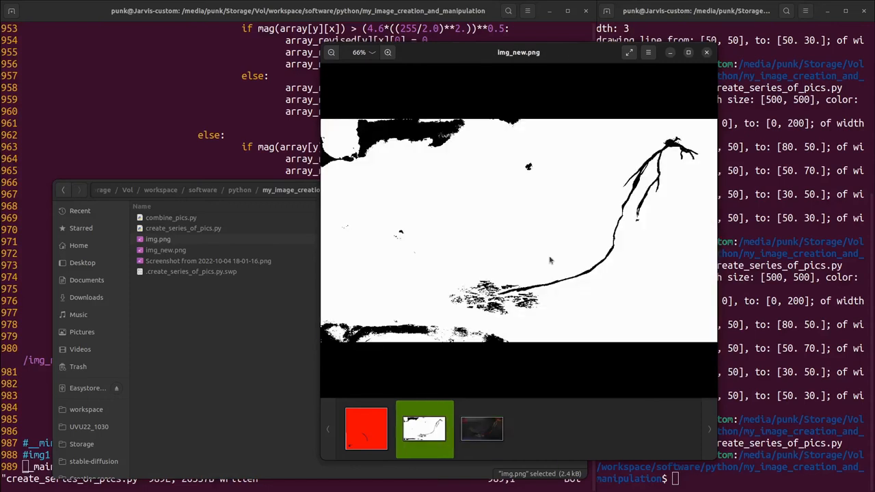
pyautogui.click(482, 430)
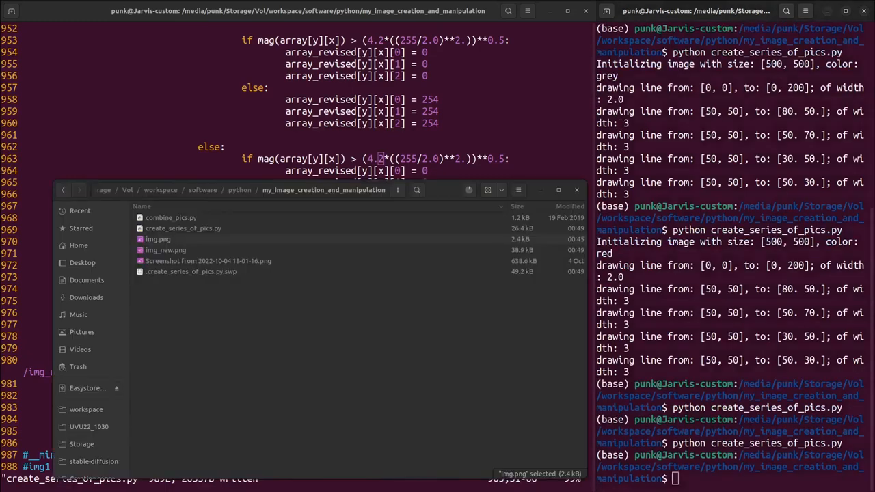
# - View the regenerated, darker img_new.png and compare it with the original screenshot
pyautogui.doubleClick(165, 249)
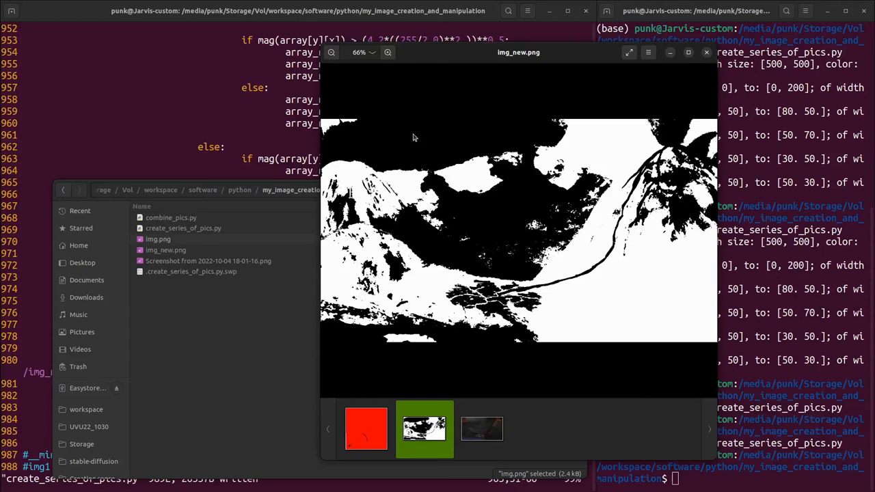
pyautogui.click(367, 429)
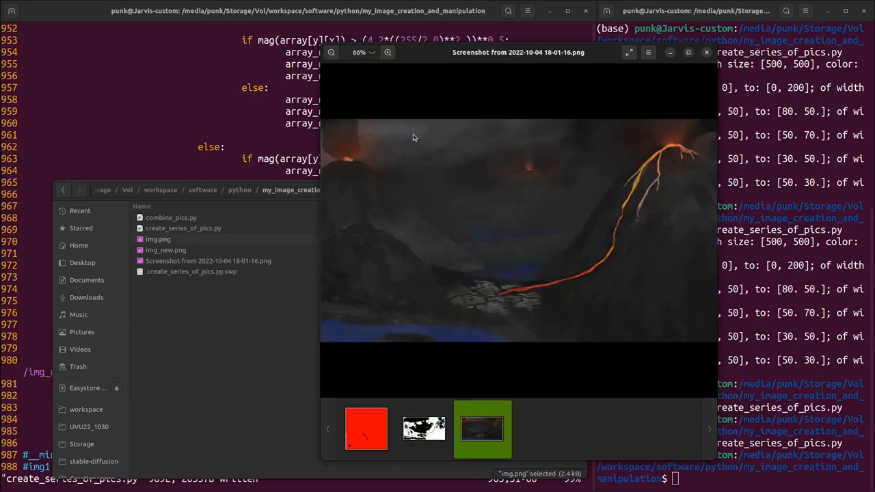
pyautogui.click(424, 430)
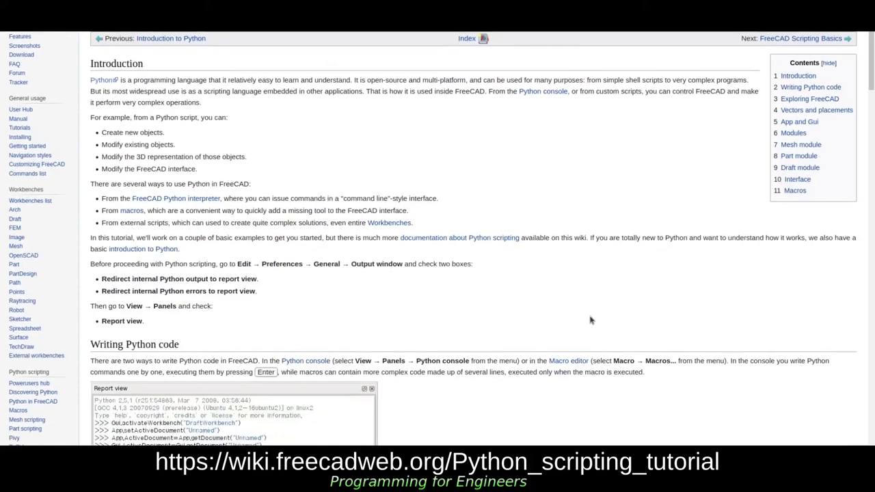
# - Scroll through the FreeCAD scripting tutorial, PyAutoGUI docs and Utah 2020 results pages
pyautogui.scroll(-3)
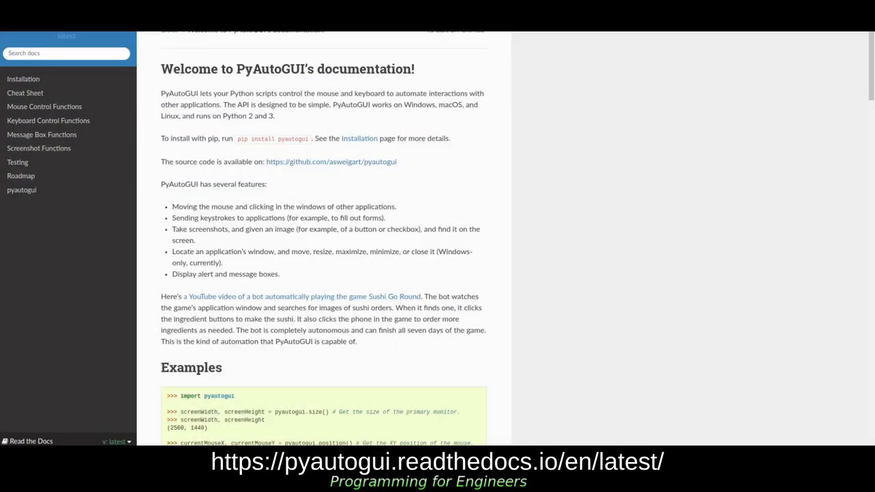
pyautogui.scroll(-3)
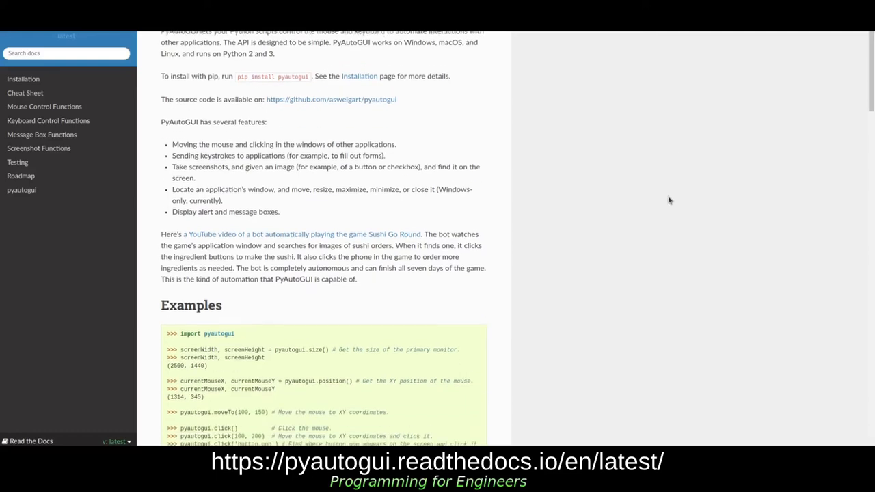
pyautogui.scroll(-3)
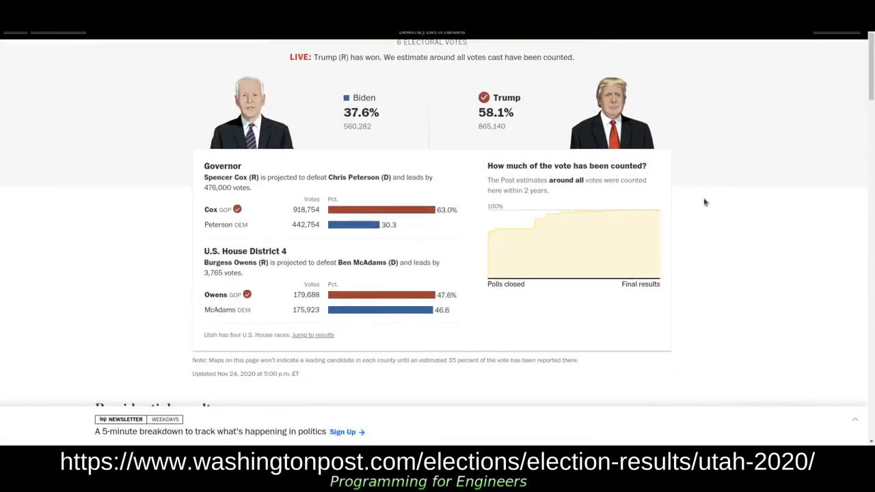
pyautogui.scroll(-3)
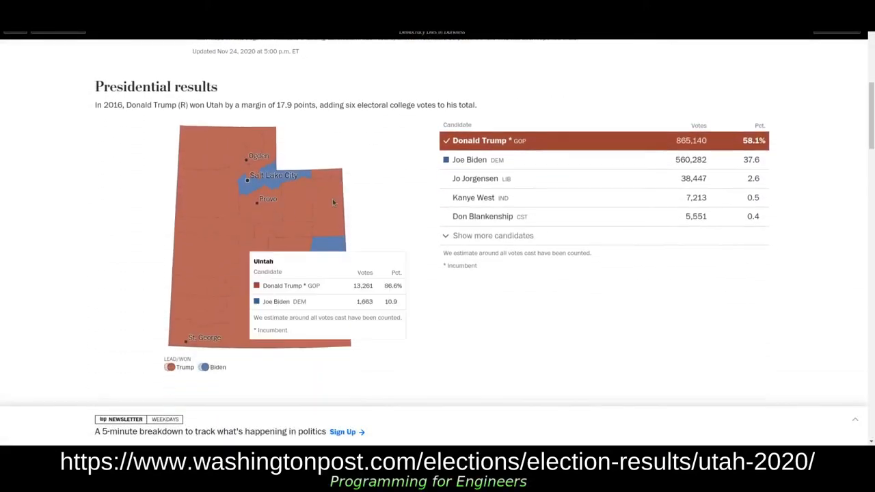
pyautogui.moveTo(217, 239)
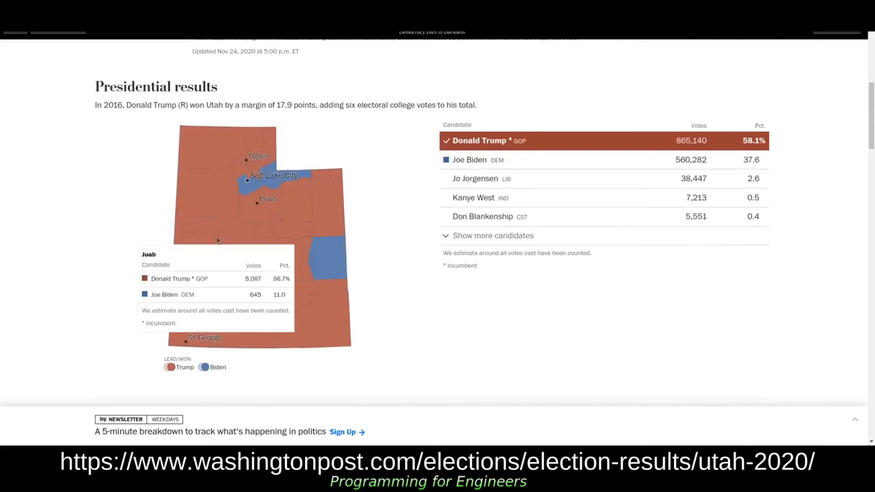